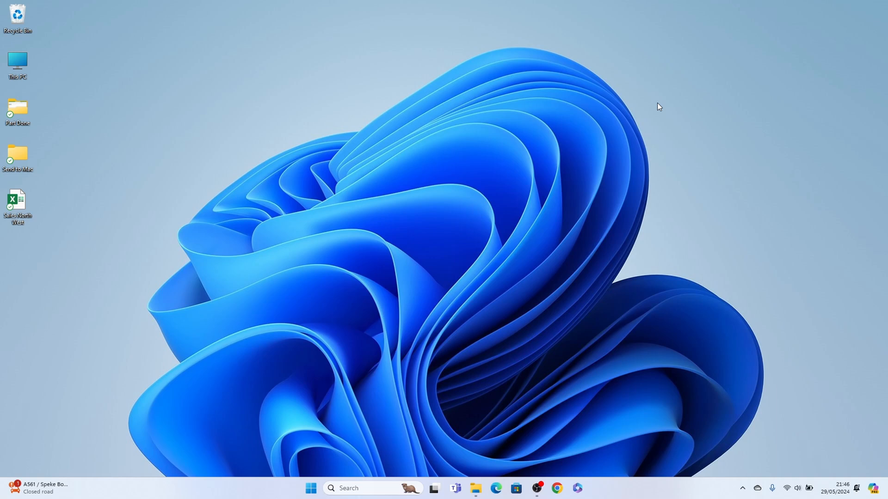
mouse_move(530, 225)
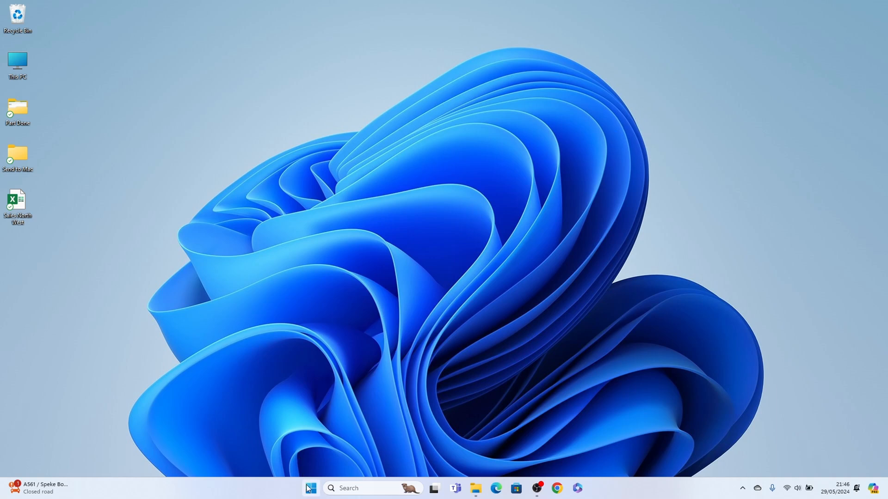
- Launch the Settings app from the Start menu's pinned apps
left_click(311, 489)
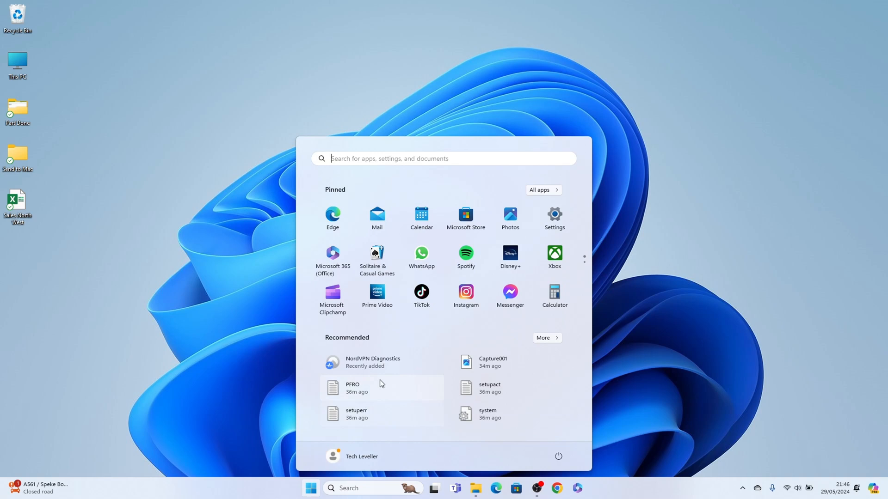
mouse_move(554, 218)
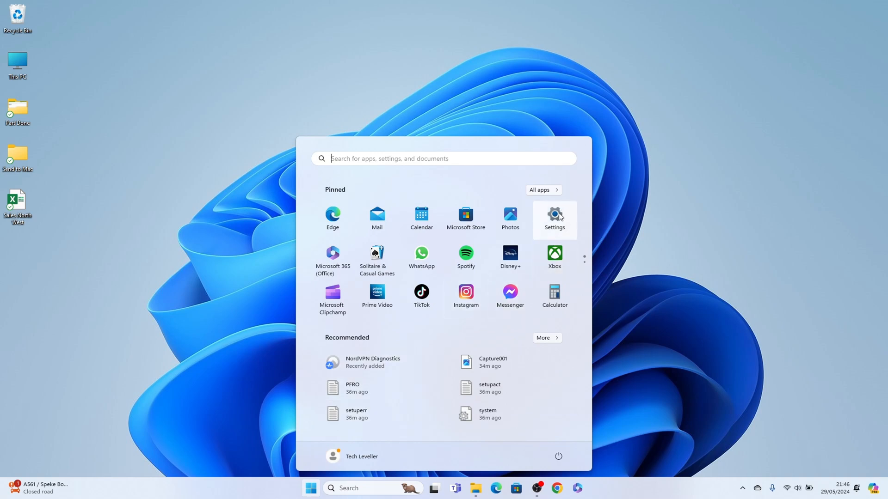
mouse_move(558, 216)
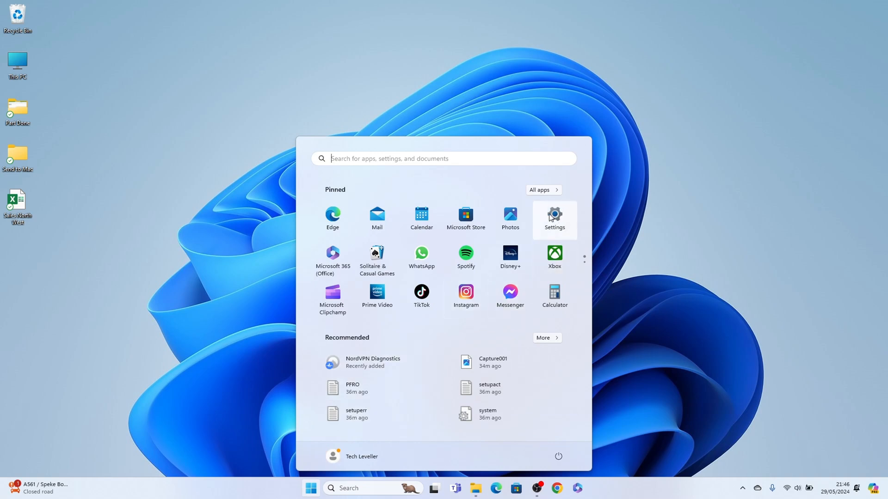
mouse_move(438, 183)
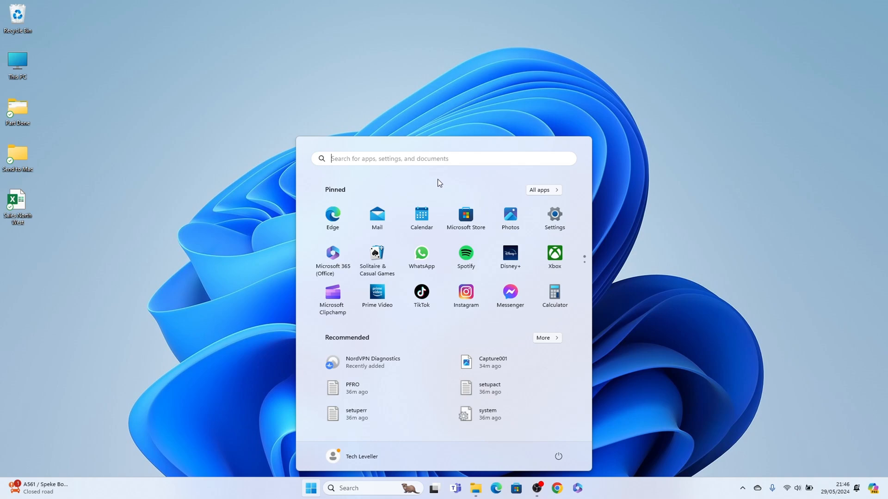
left_click(386, 158)
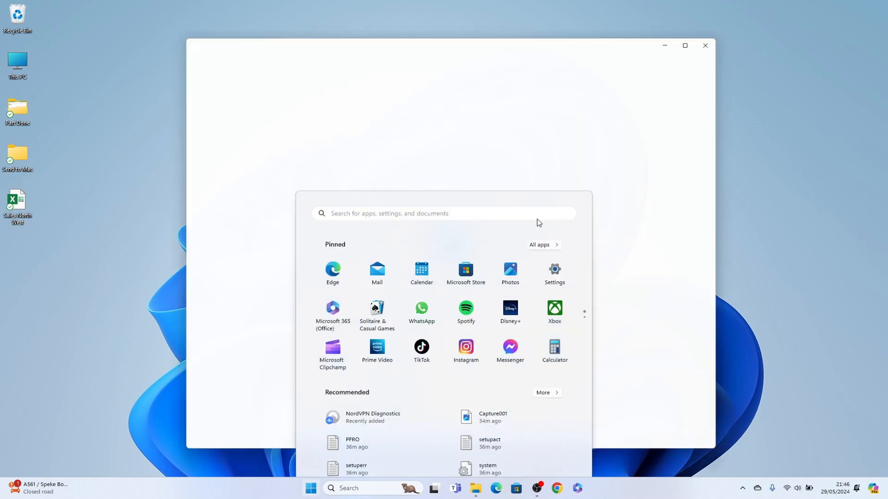
- Go to the System page from the Settings navigation pane
left_click(554, 269)
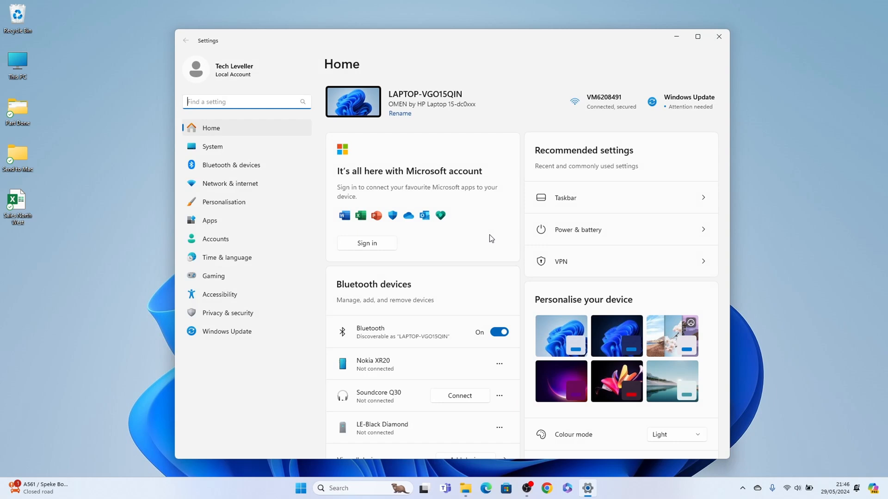
mouse_move(419, 206)
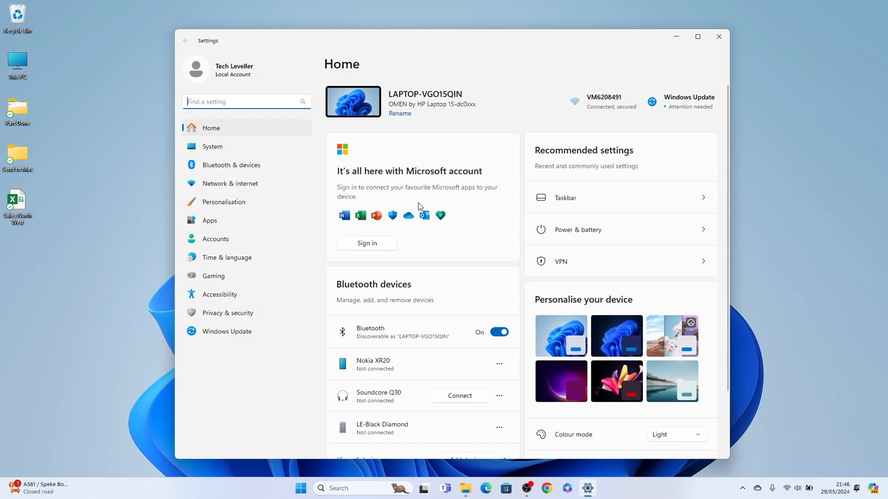
mouse_move(253, 146)
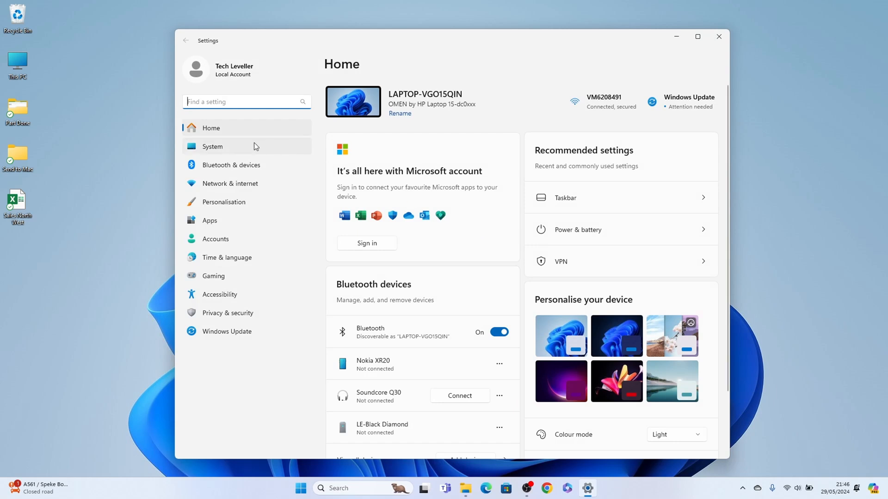
left_click(213, 146)
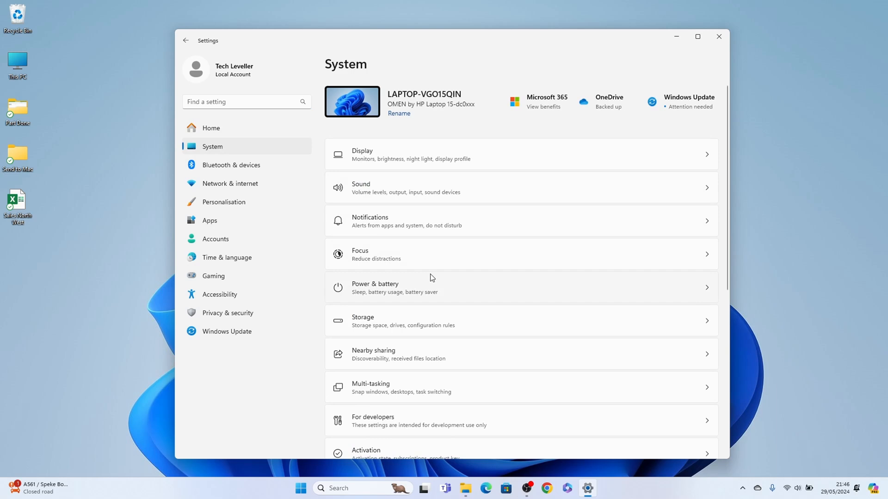
mouse_move(444, 288)
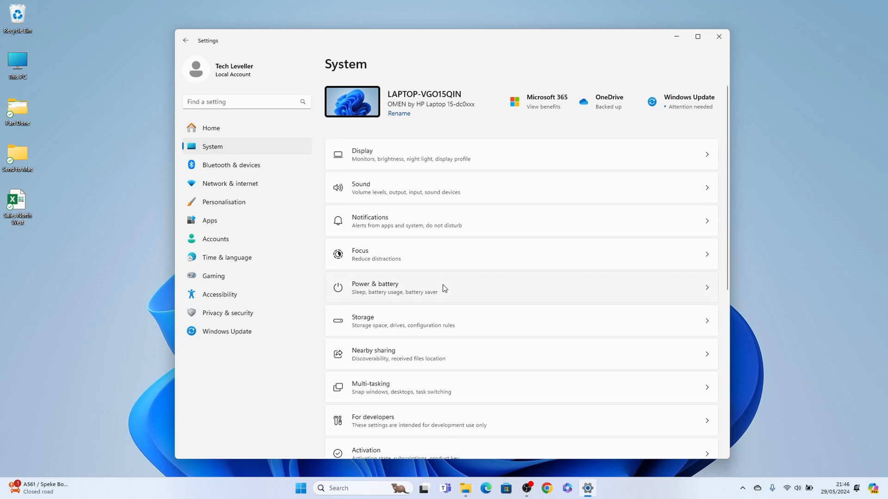
- Go into Power & battery and view its Energy recommendations list
left_click(374, 286)
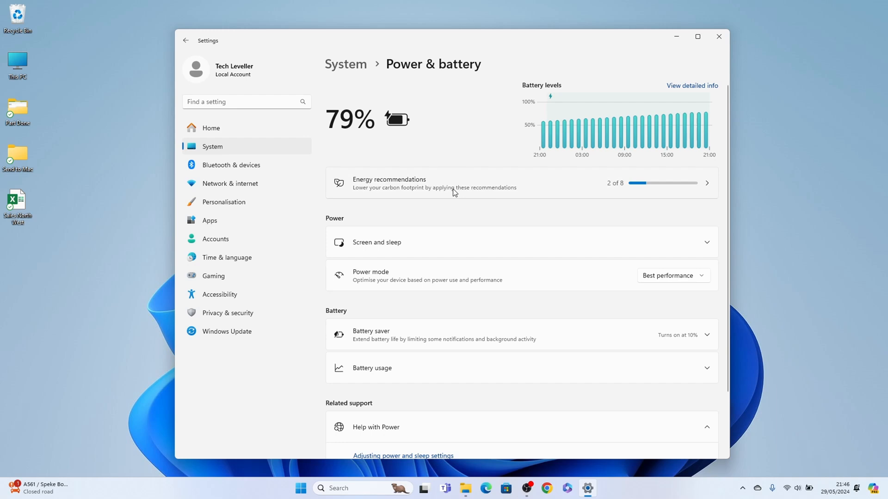
mouse_move(466, 193)
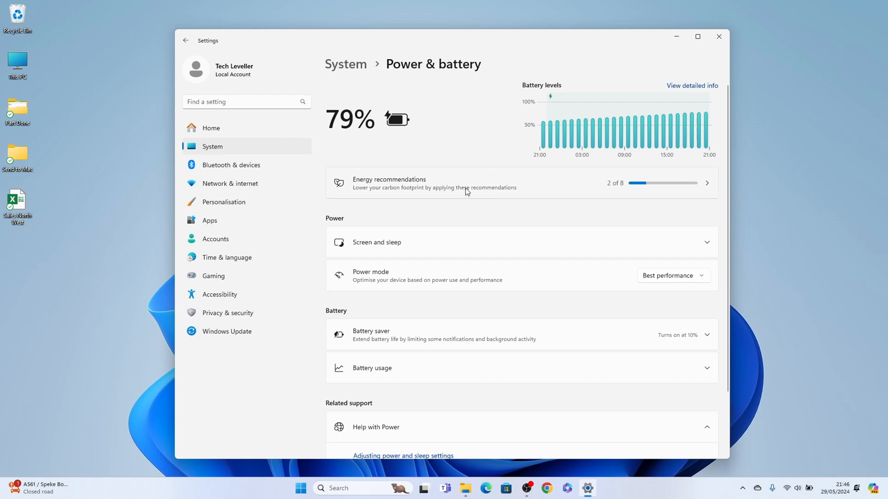
left_click(389, 183)
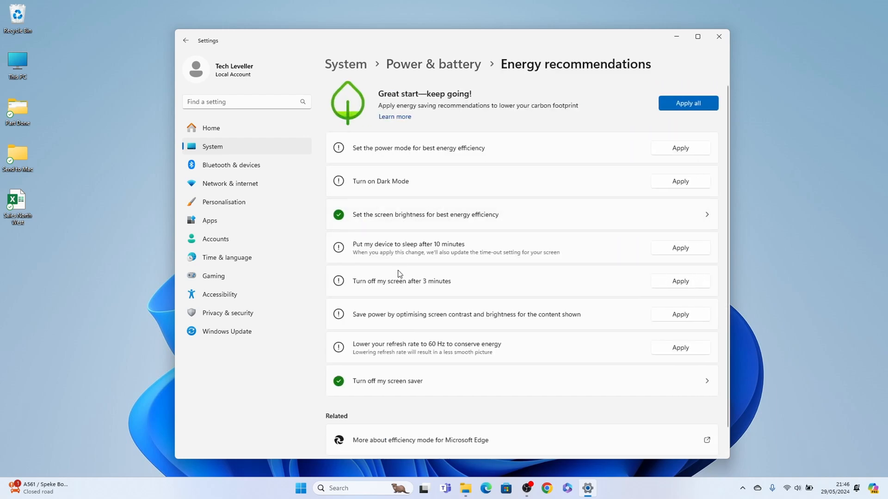
mouse_move(457, 305)
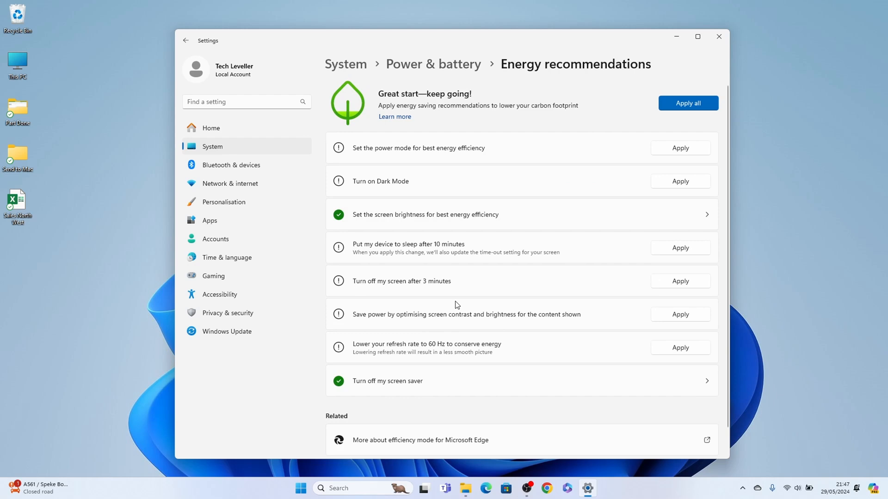
mouse_move(576, 161)
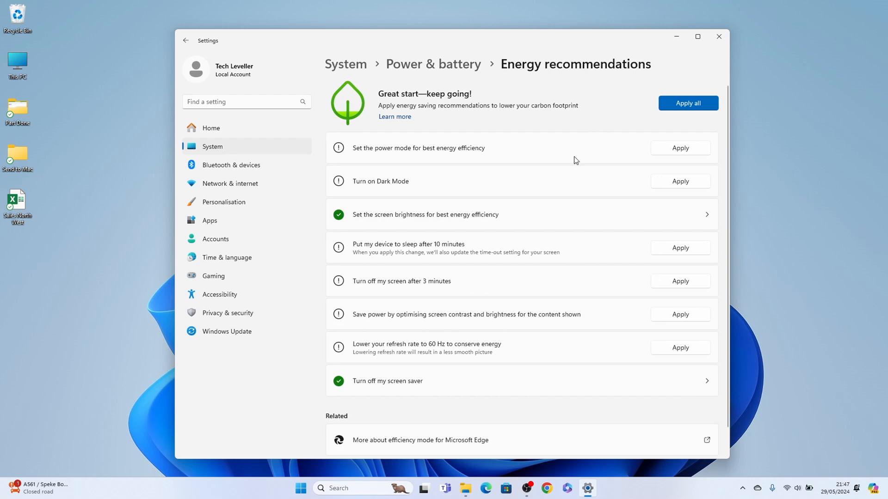
mouse_move(581, 156)
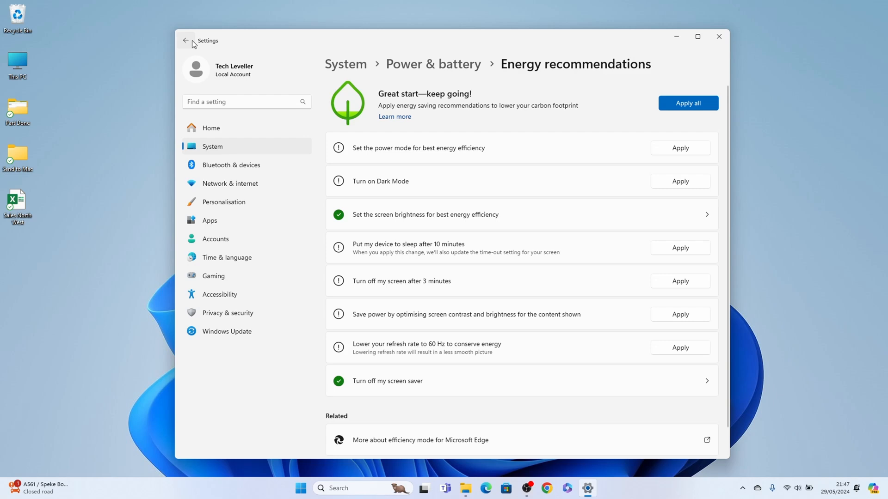
- Return to Power & battery and list the power mode choices (Best performance current)
left_click(186, 40)
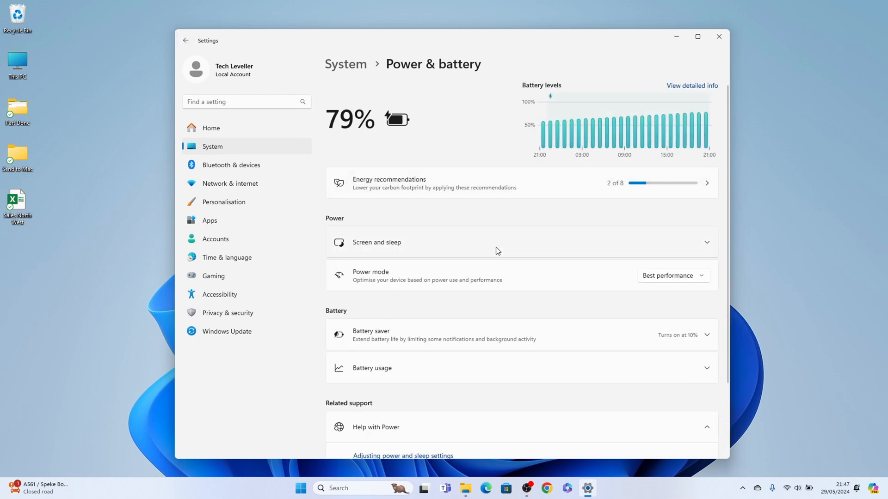
mouse_move(591, 282)
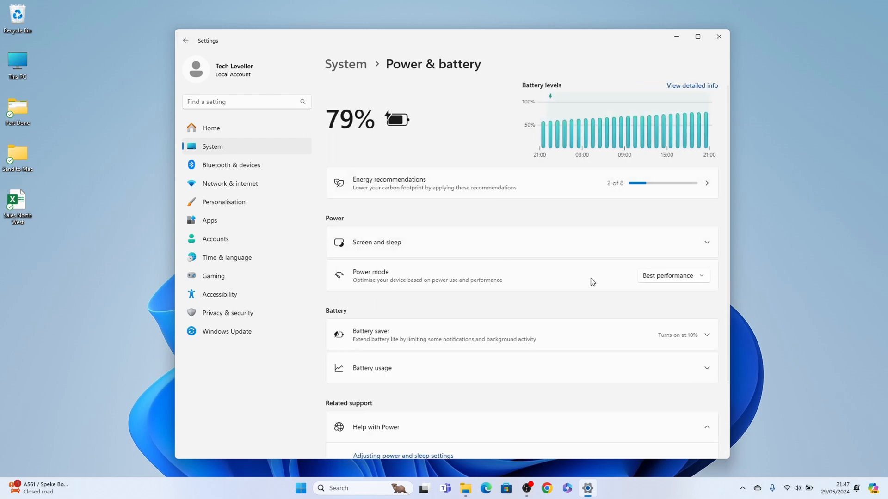
left_click(673, 275)
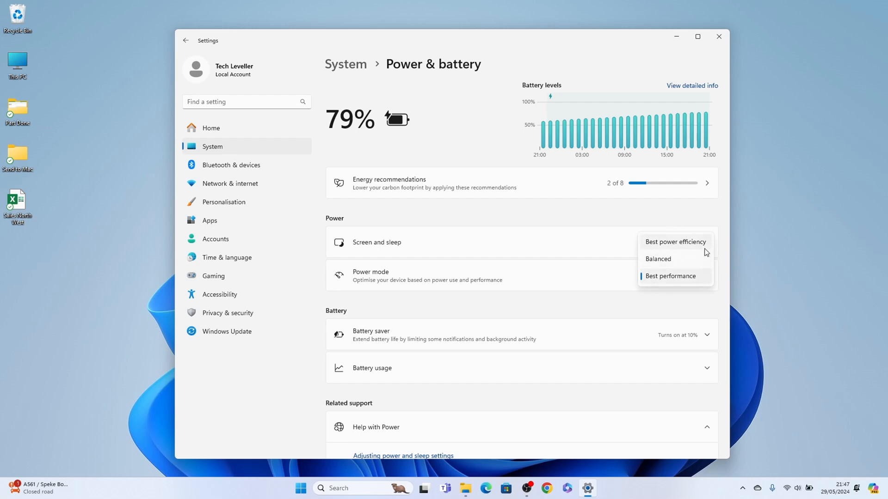
mouse_move(697, 276)
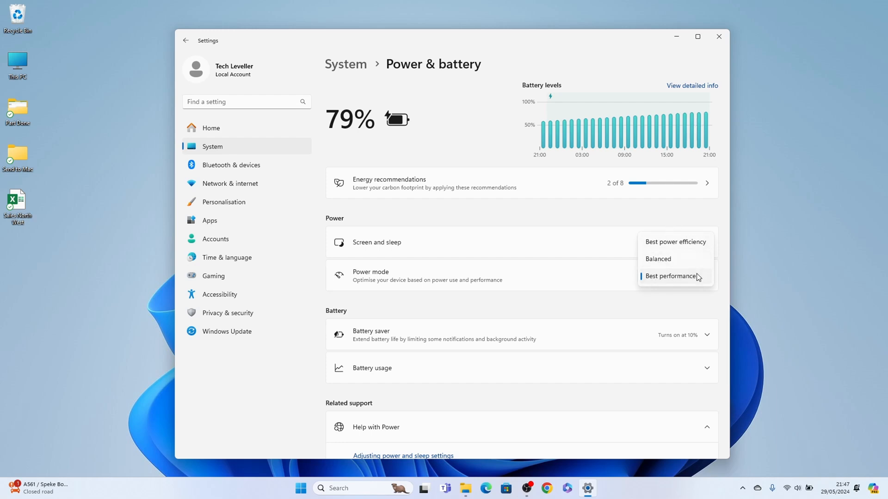
mouse_move(553, 292)
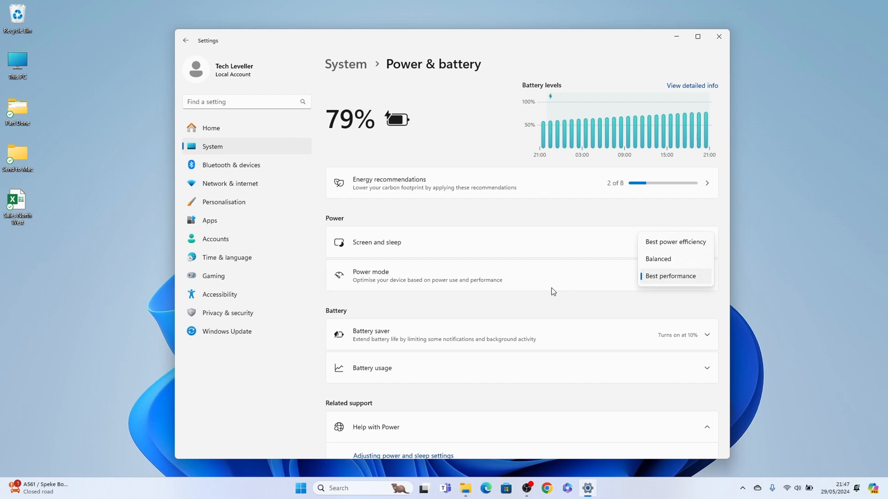
- Keep Best performance, set battery saver to turn on automatically at 20%, and show battery usage
left_click(670, 275)
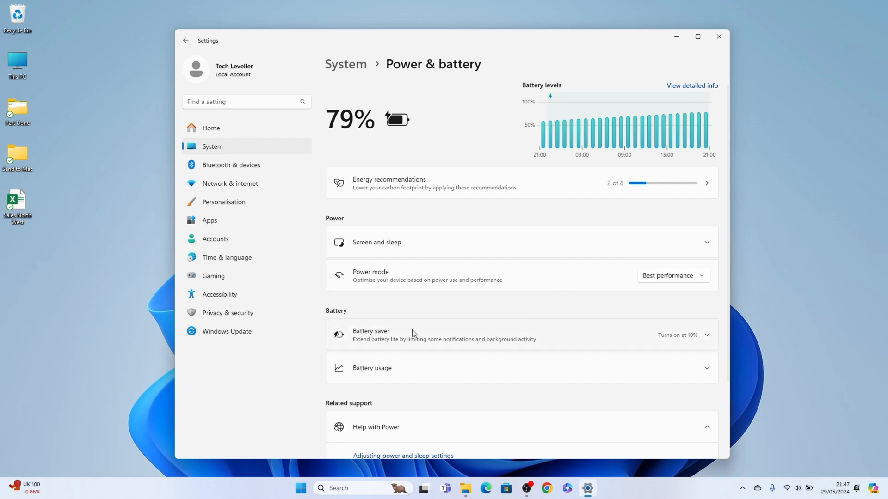
left_click(706, 334)
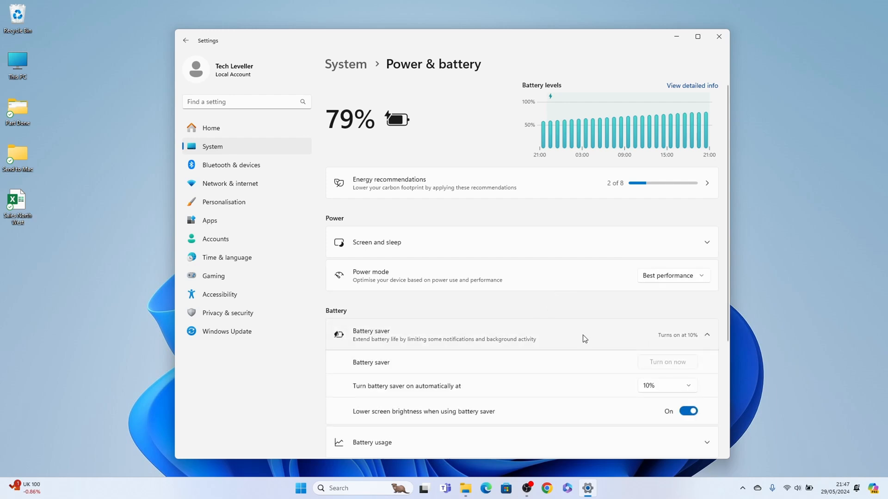
scroll("down", 3)
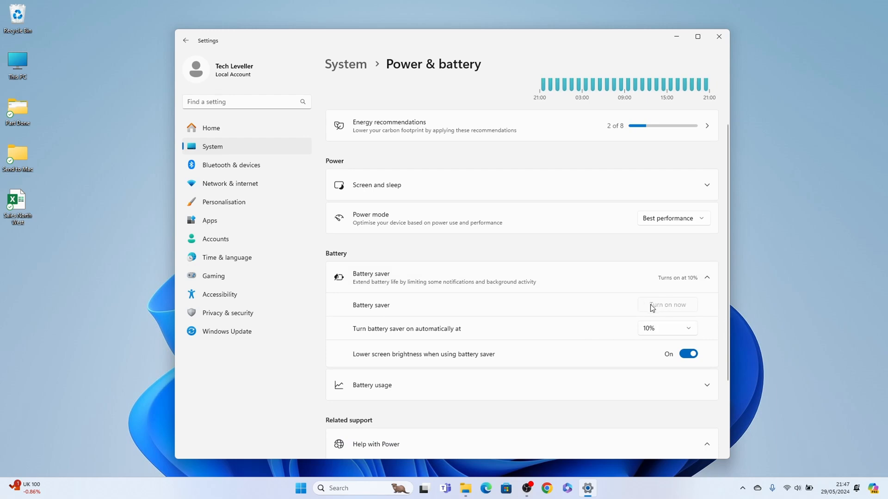
mouse_move(399, 338)
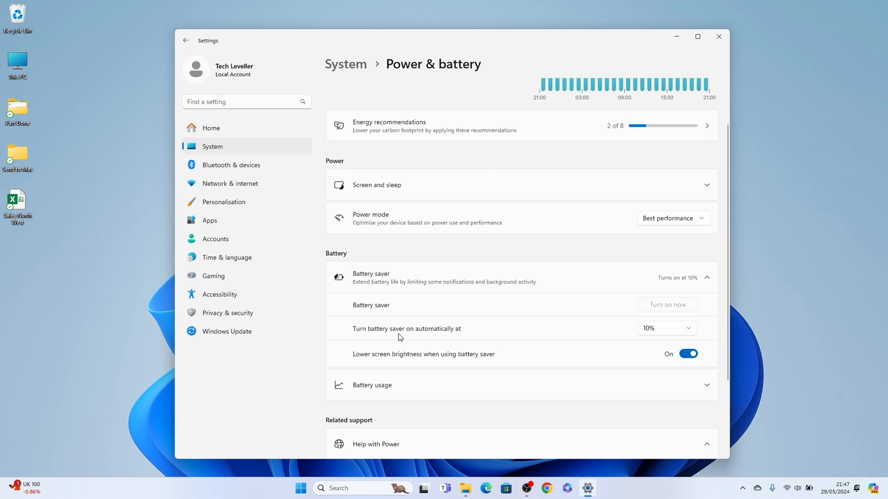
left_click(666, 328)
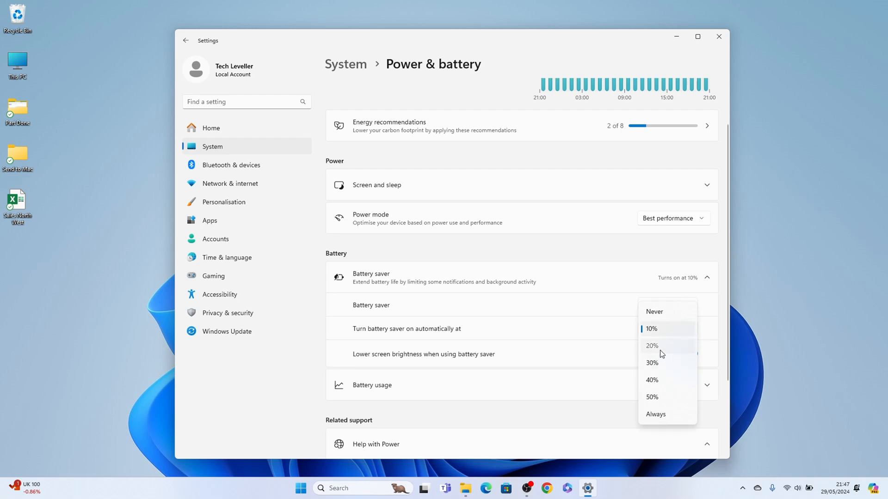
left_click(652, 346)
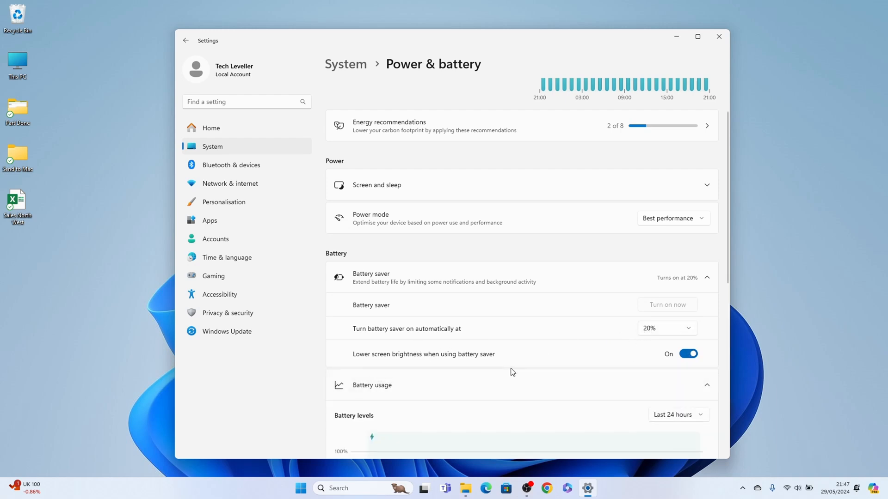
scroll("down", 3)
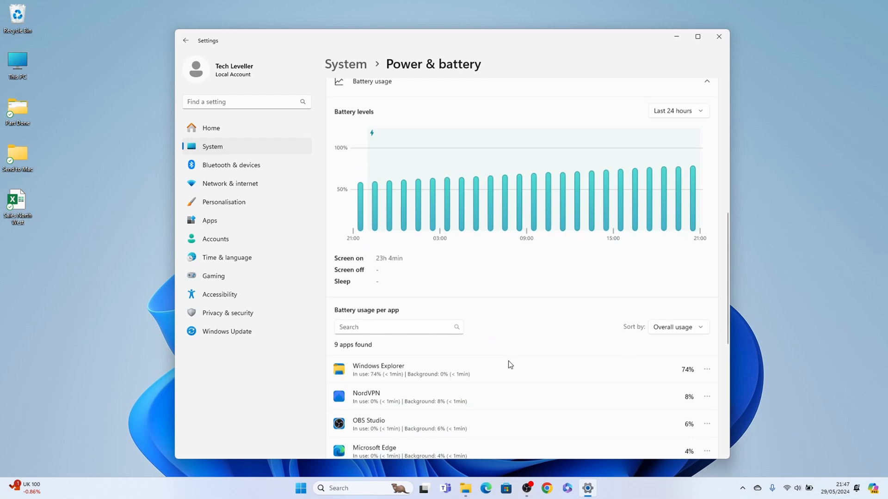